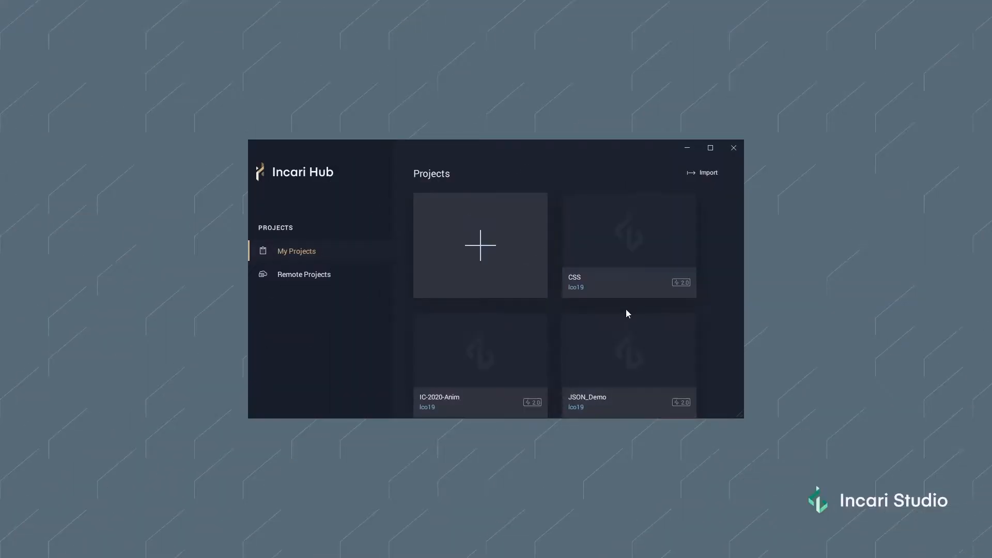
pyautogui.moveTo(598, 316)
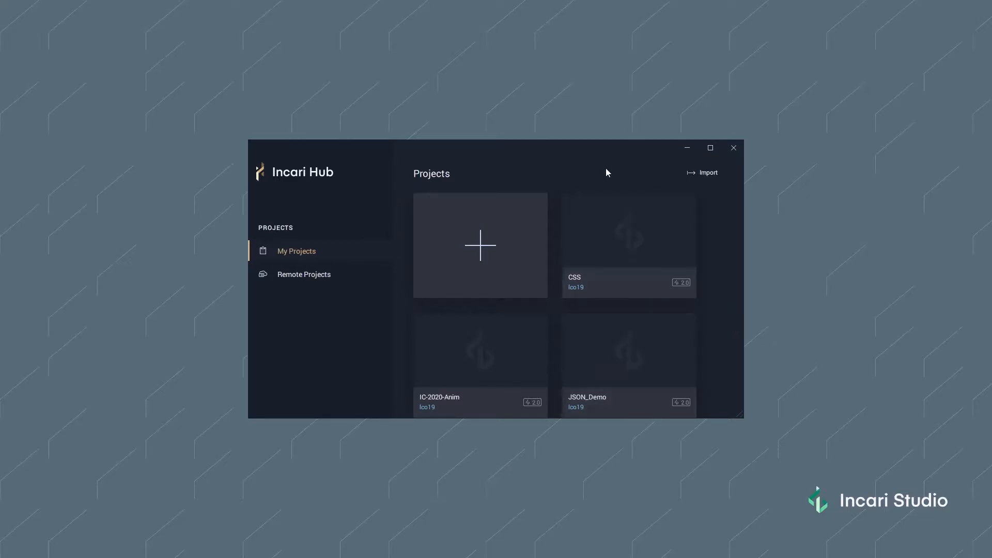
pyautogui.moveTo(259, 206)
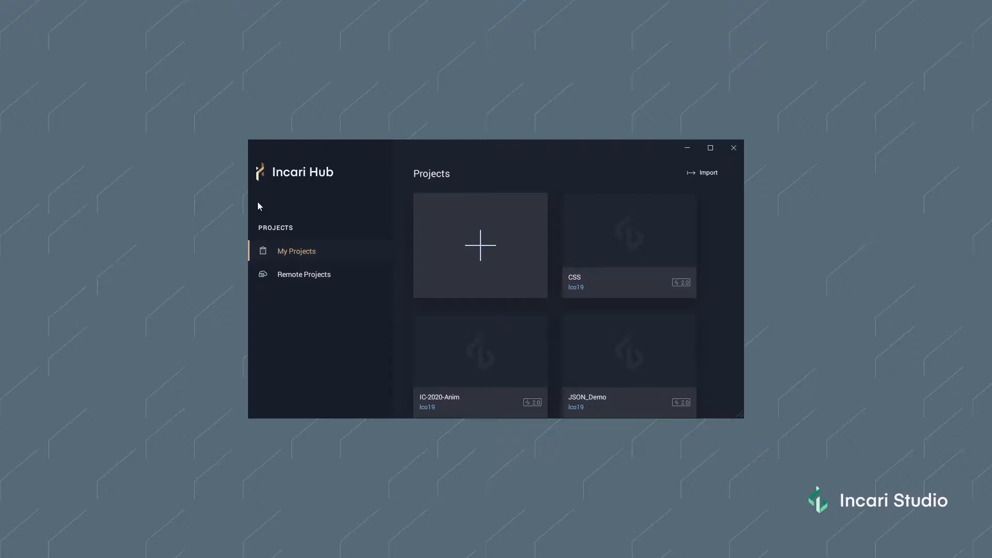
pyautogui.moveTo(382, 329)
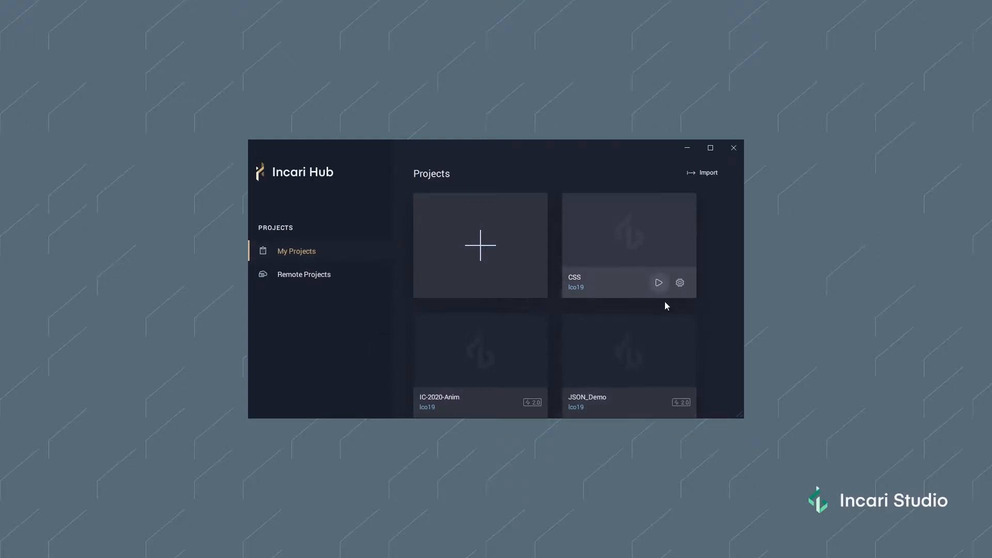
pyautogui.moveTo(501, 305)
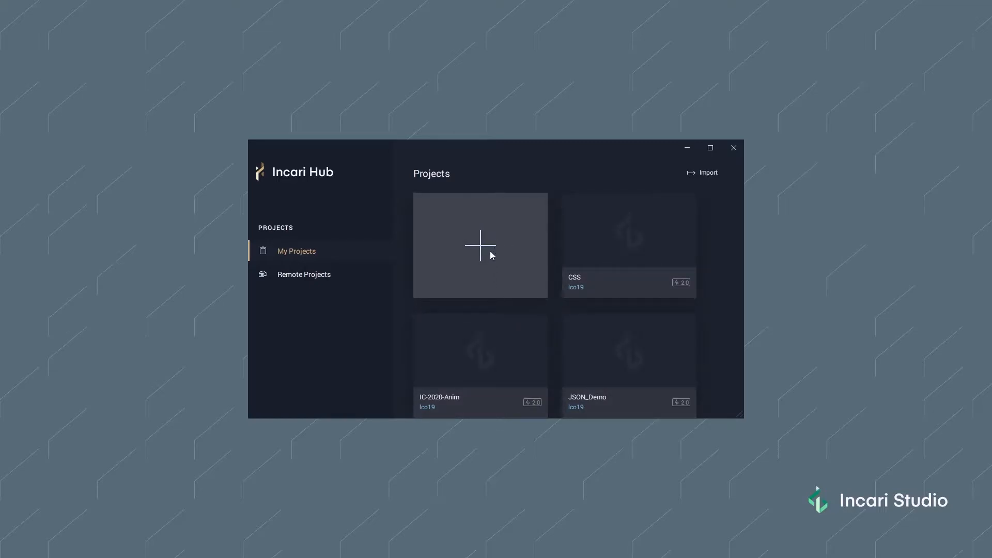
pyautogui.moveTo(490, 250)
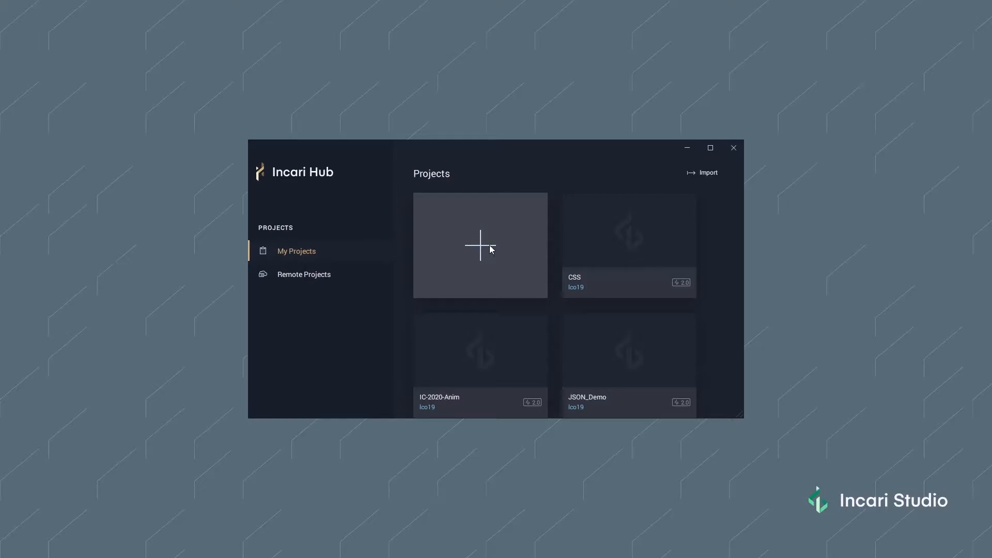
# Step: Start a new project from the Projects tile and name it SpeedMeterTutorial
pyautogui.click(480, 245)
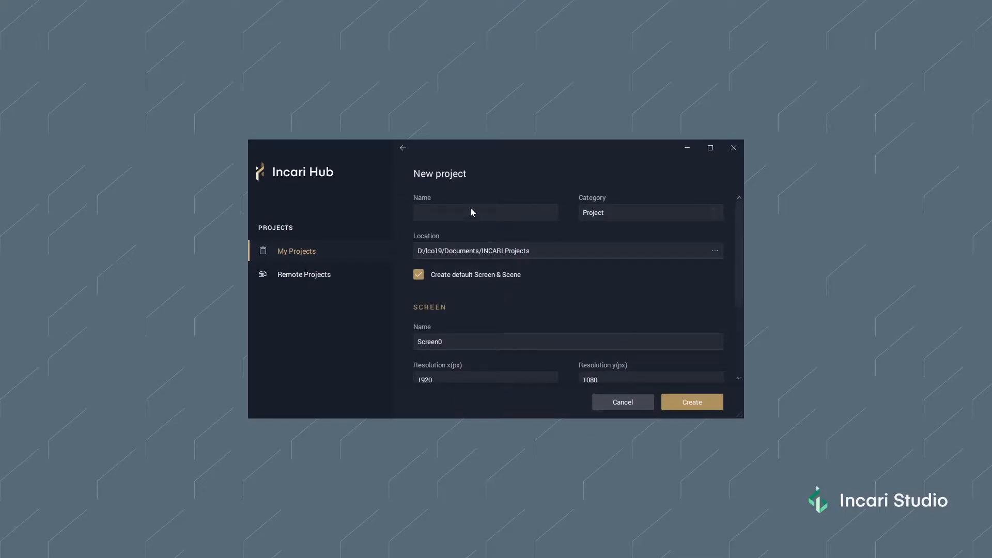
pyautogui.click(485, 212)
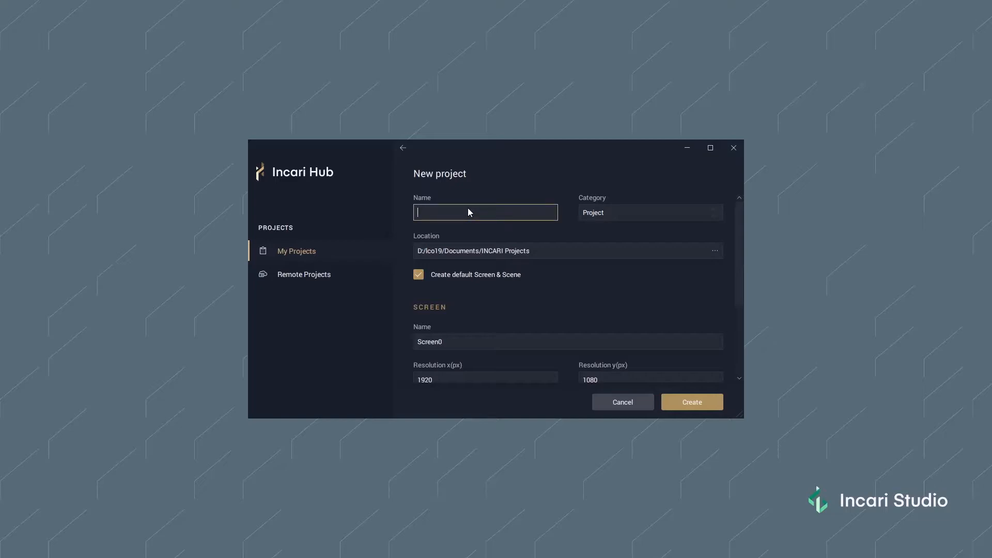
pyautogui.write('s')
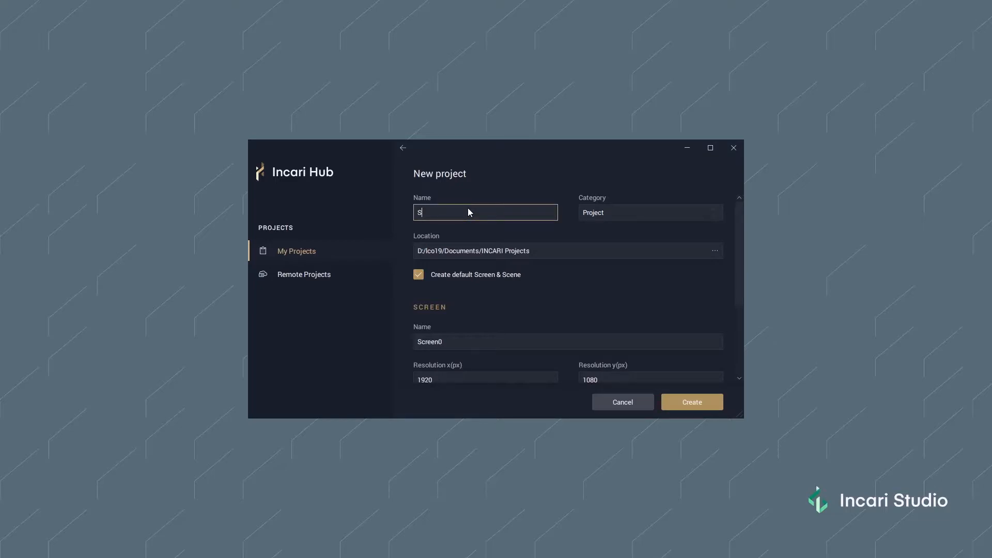
pyautogui.write('peedMeter')
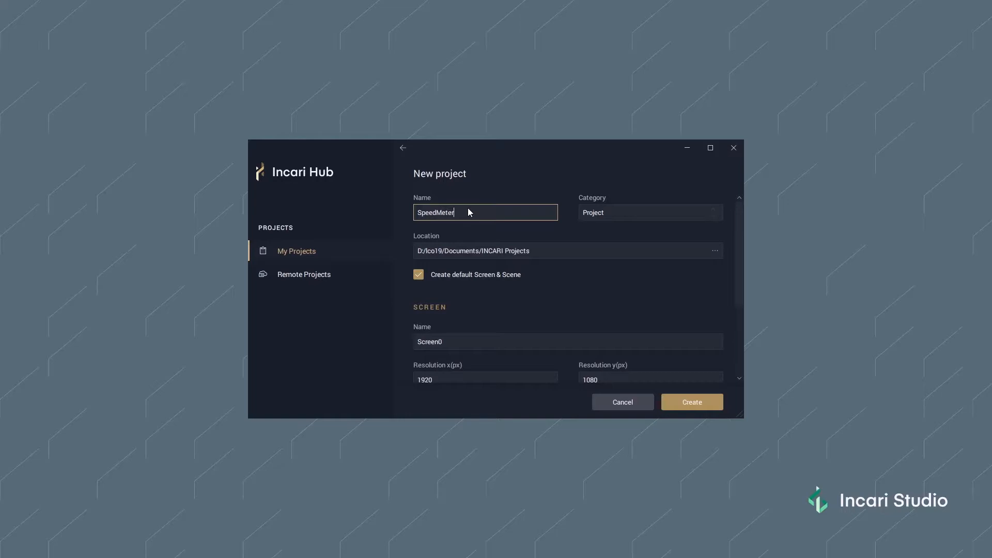
pyautogui.write('Tutorial')
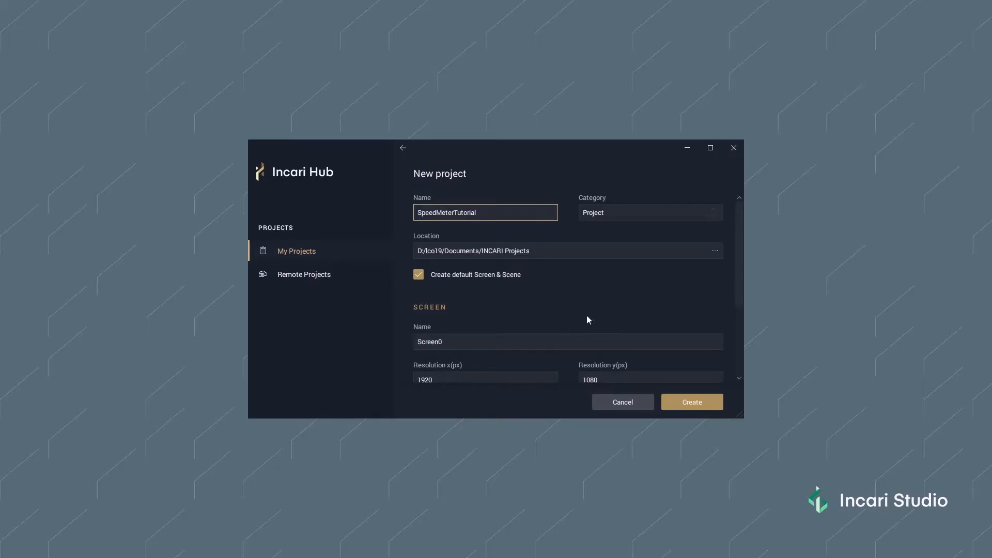
pyautogui.moveTo(545, 259)
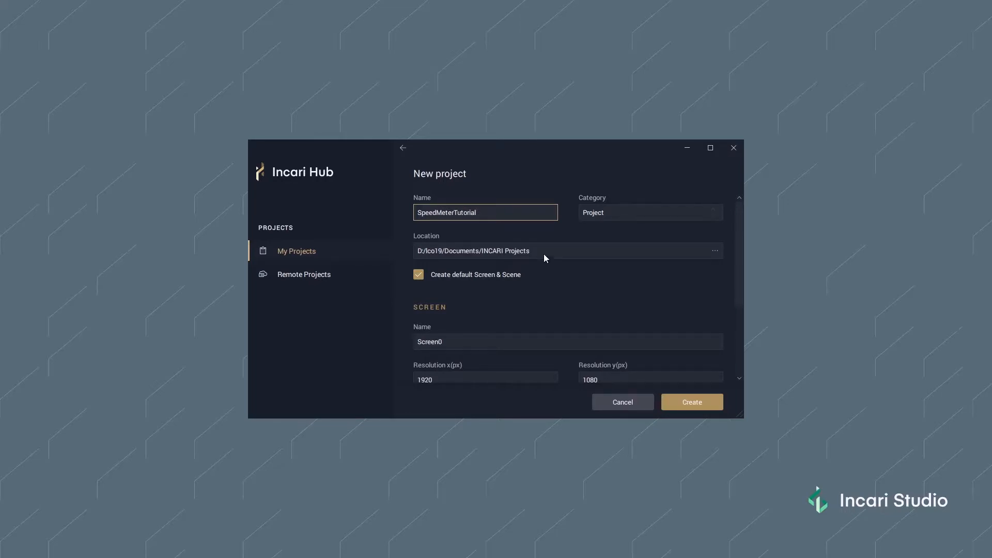
pyautogui.moveTo(557, 255)
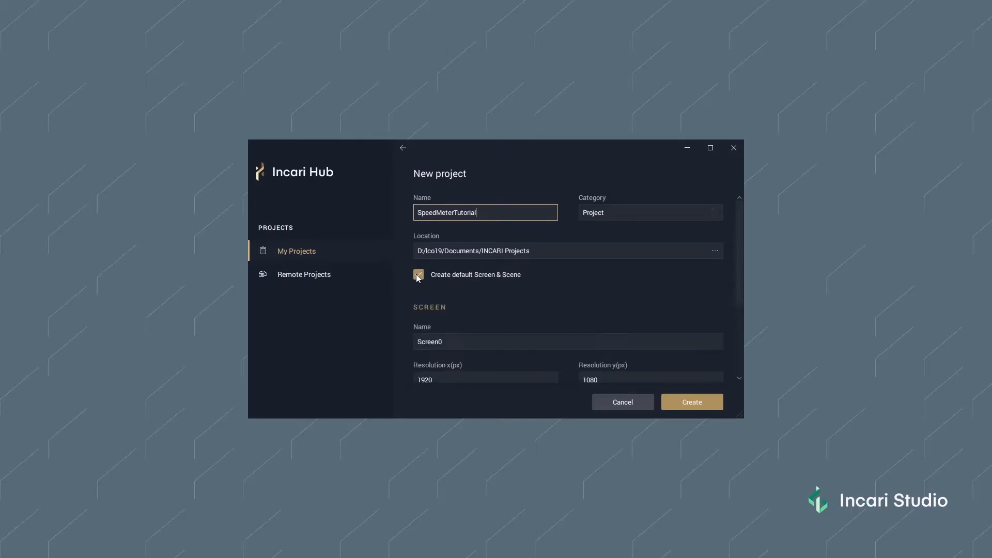
pyautogui.scroll(-3)
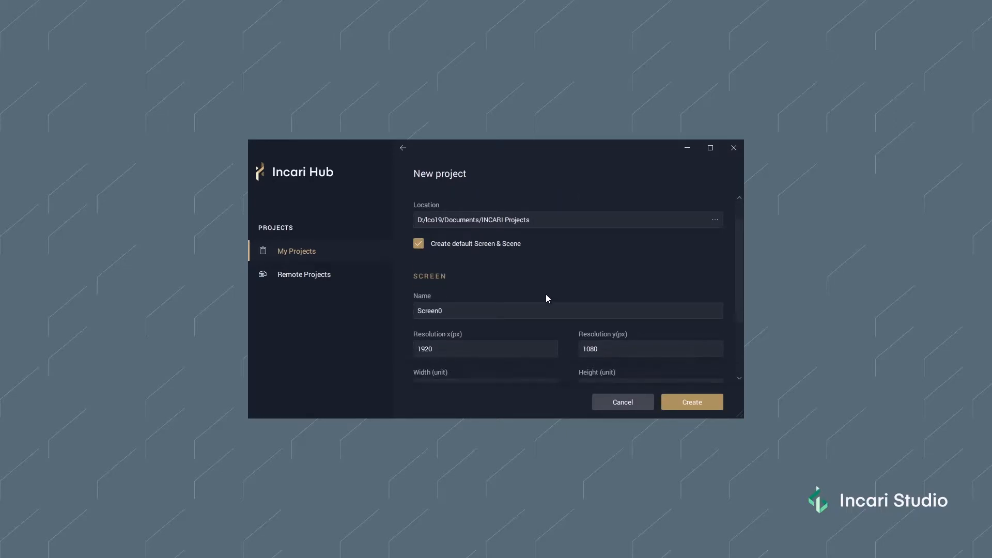
pyautogui.scroll(-3)
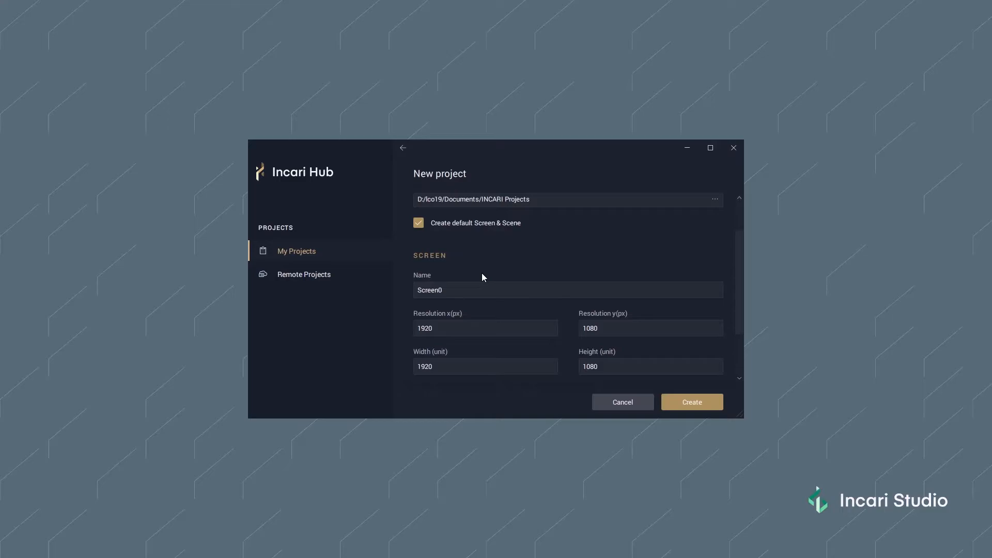
pyautogui.moveTo(487, 280)
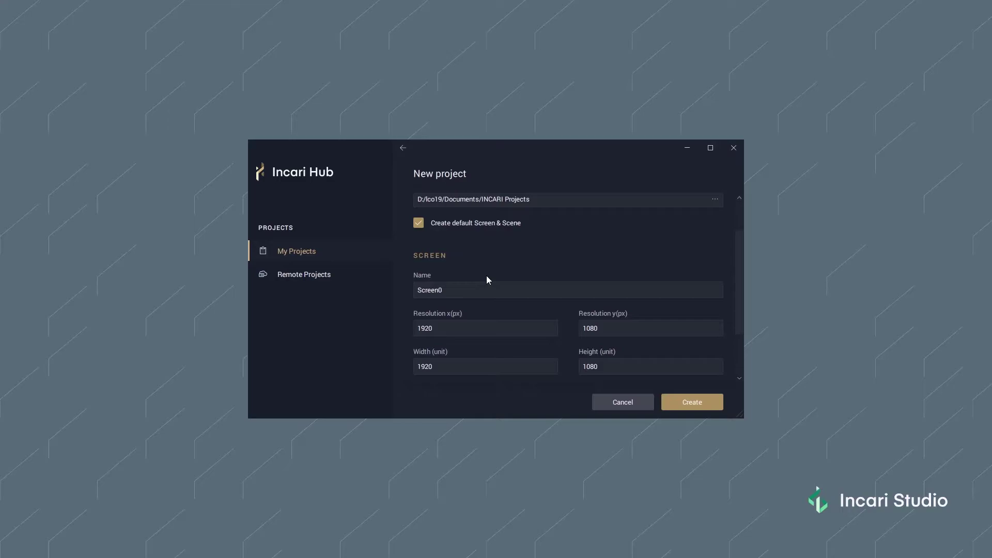
pyautogui.moveTo(488, 278)
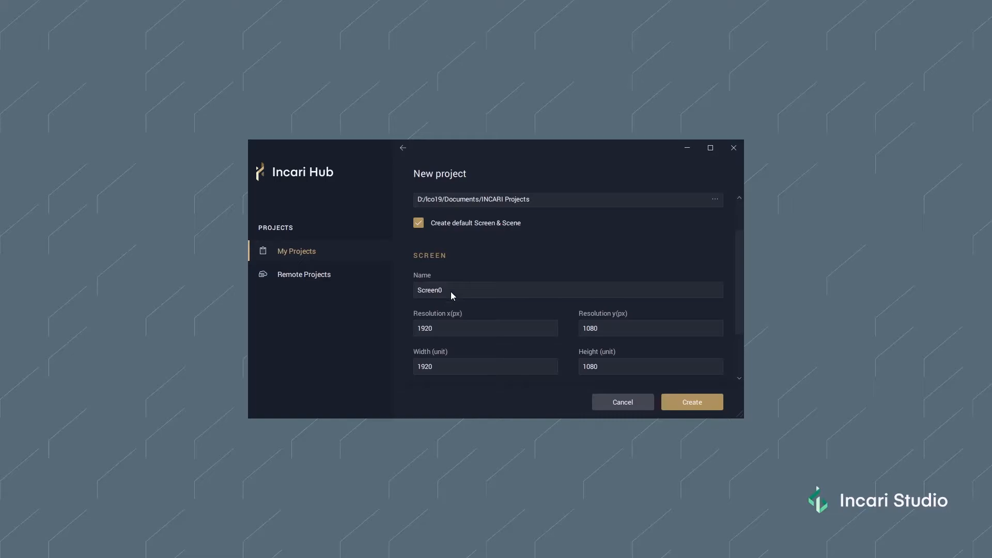
pyautogui.moveTo(459, 308)
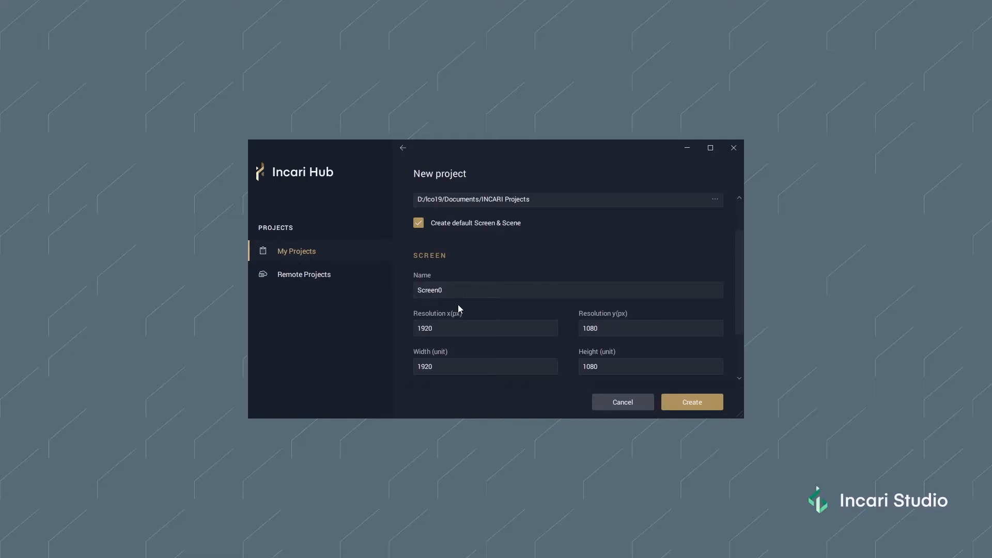
pyautogui.moveTo(464, 311)
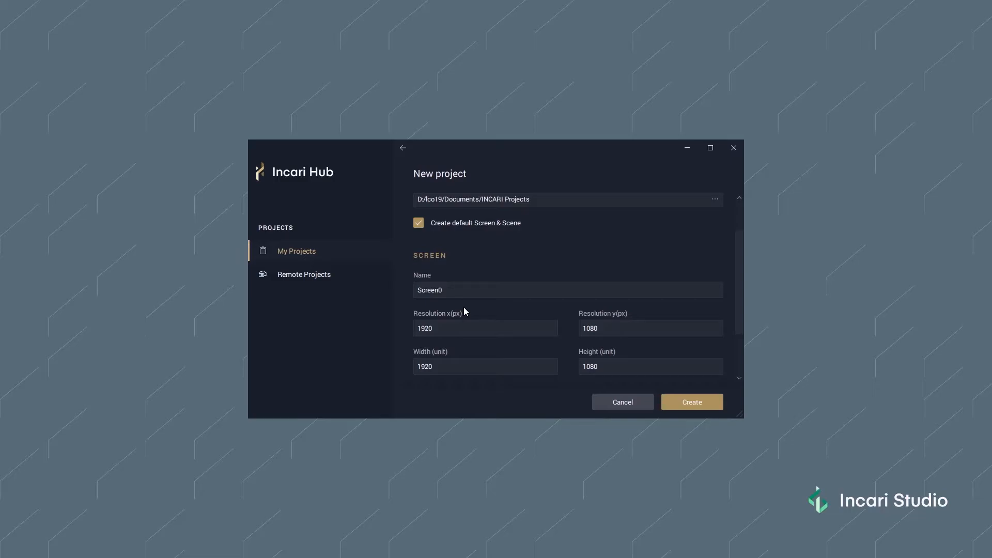
pyautogui.moveTo(460, 307)
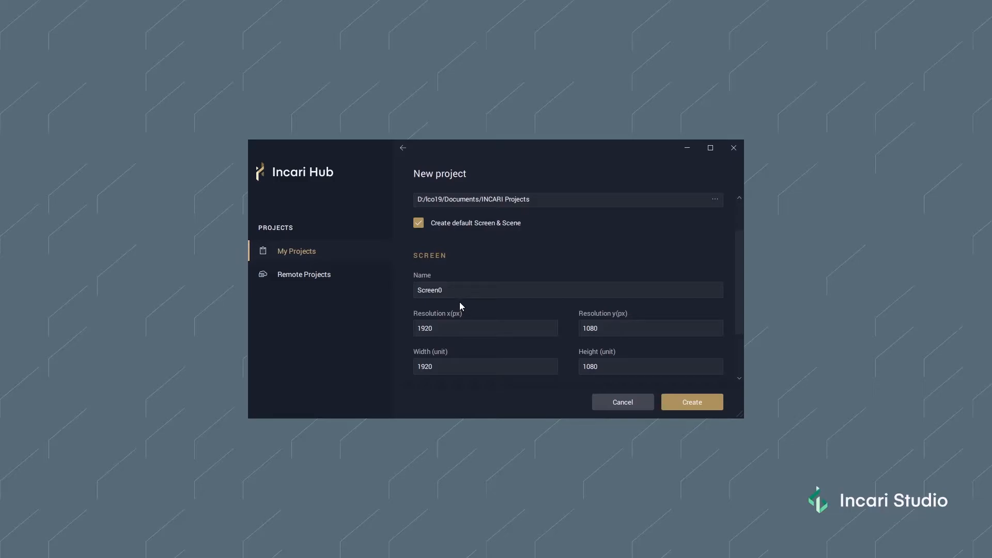
pyautogui.moveTo(510, 308)
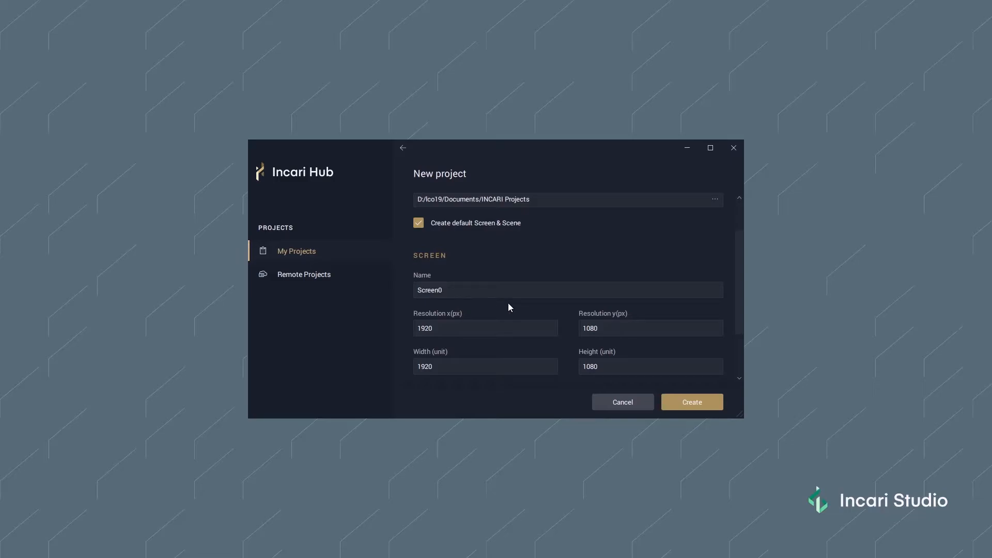
pyautogui.scroll(-3)
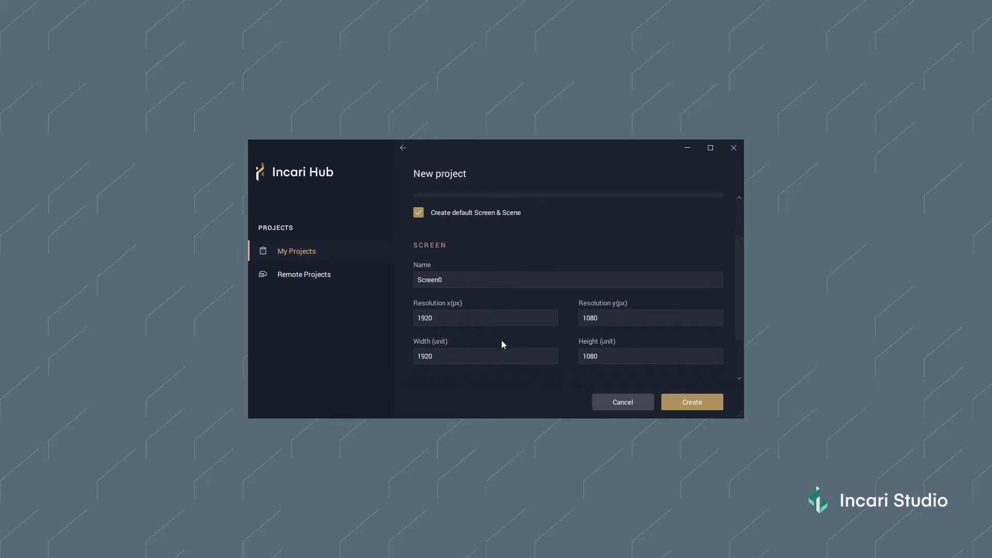
pyautogui.moveTo(499, 337)
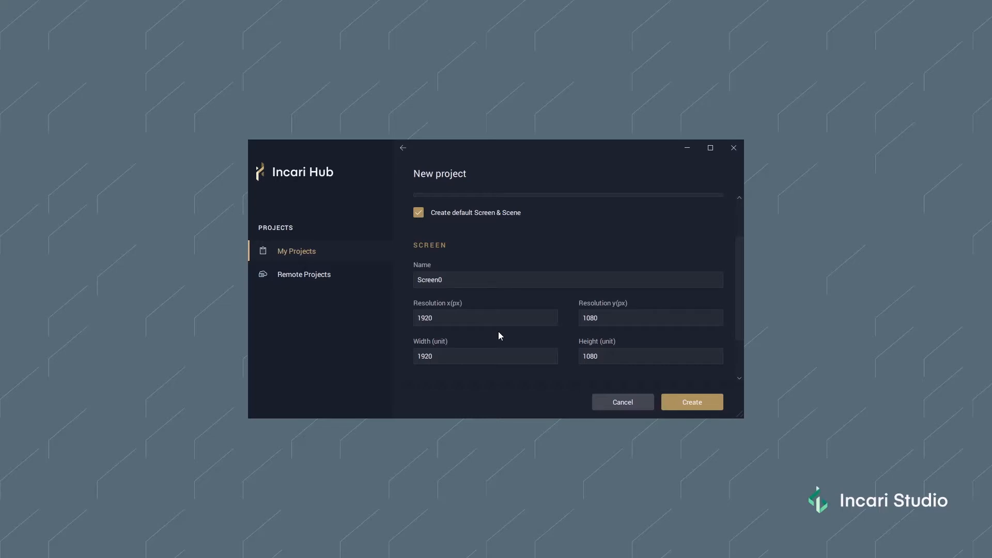
pyautogui.moveTo(466, 349)
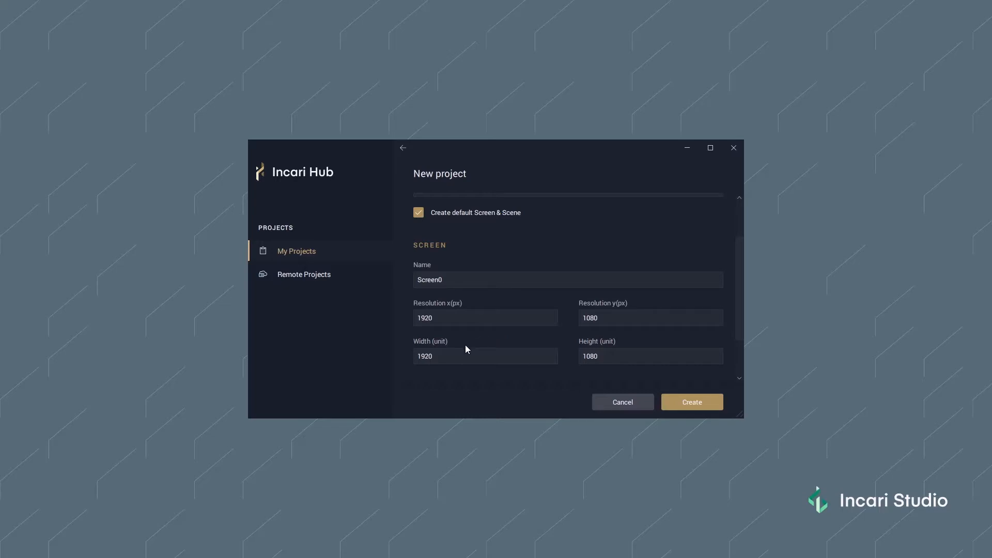
pyautogui.moveTo(490, 342)
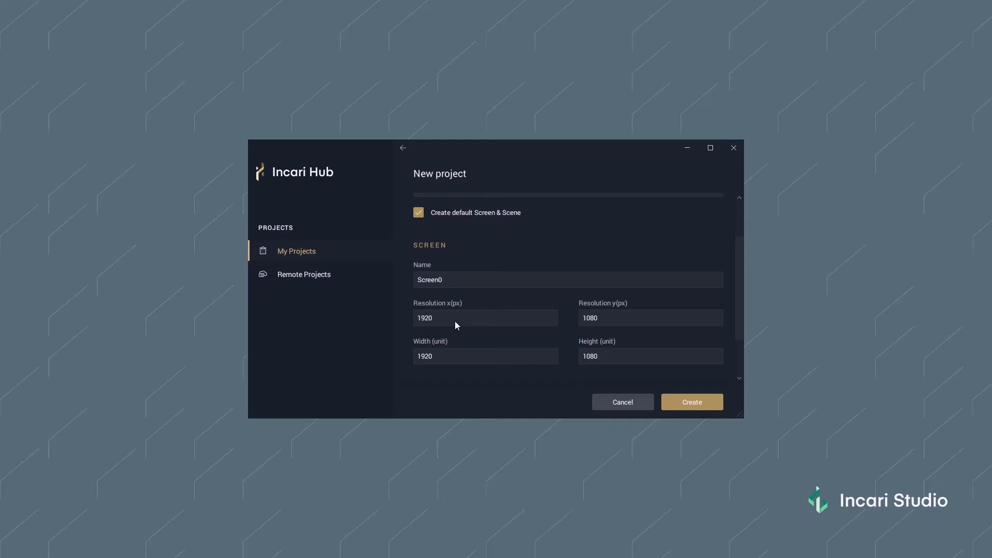
pyautogui.moveTo(587, 319)
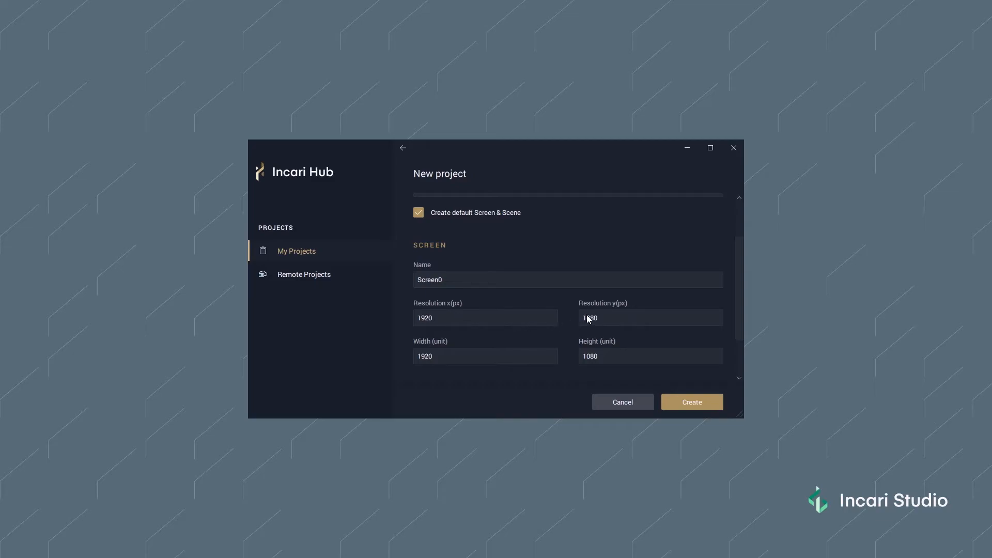
pyautogui.moveTo(501, 337)
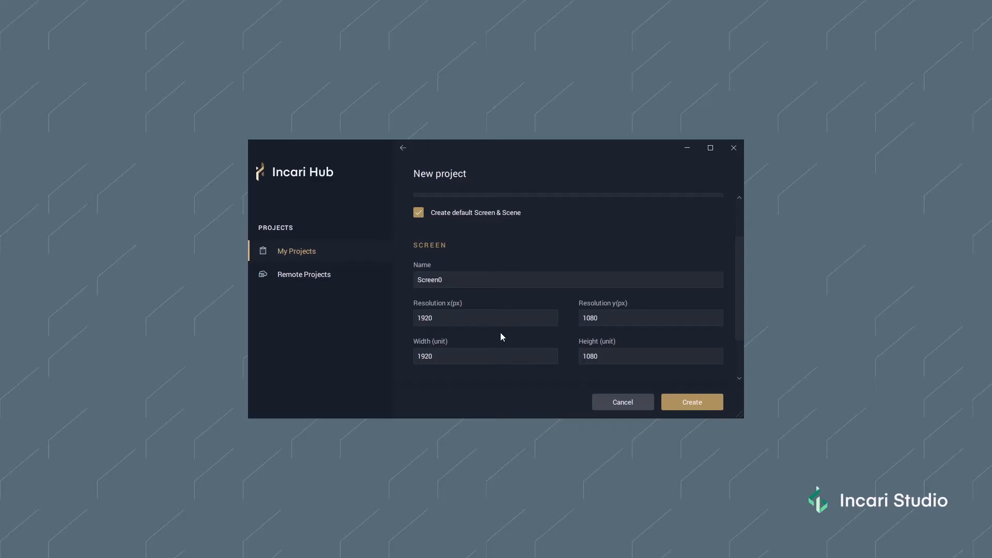
pyautogui.moveTo(476, 347)
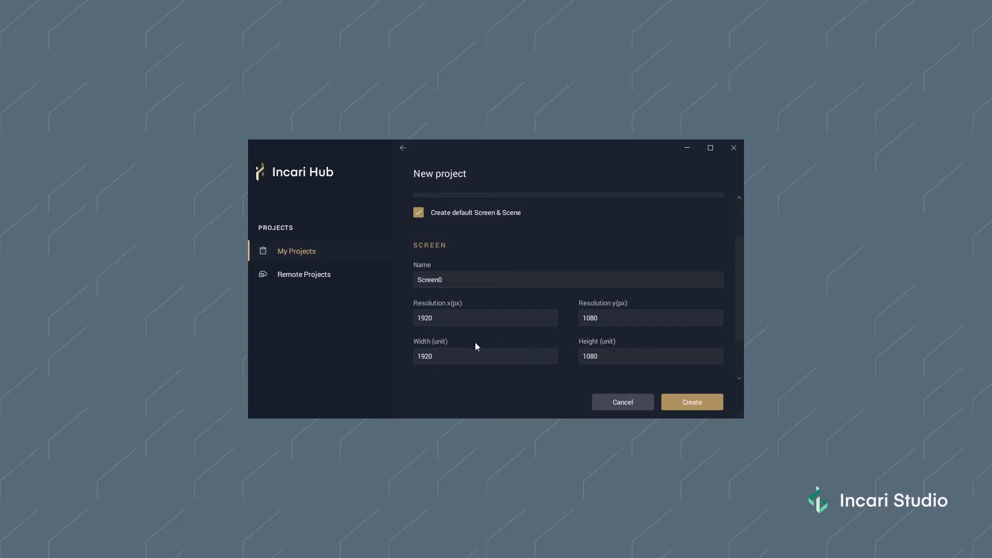
pyautogui.moveTo(480, 339)
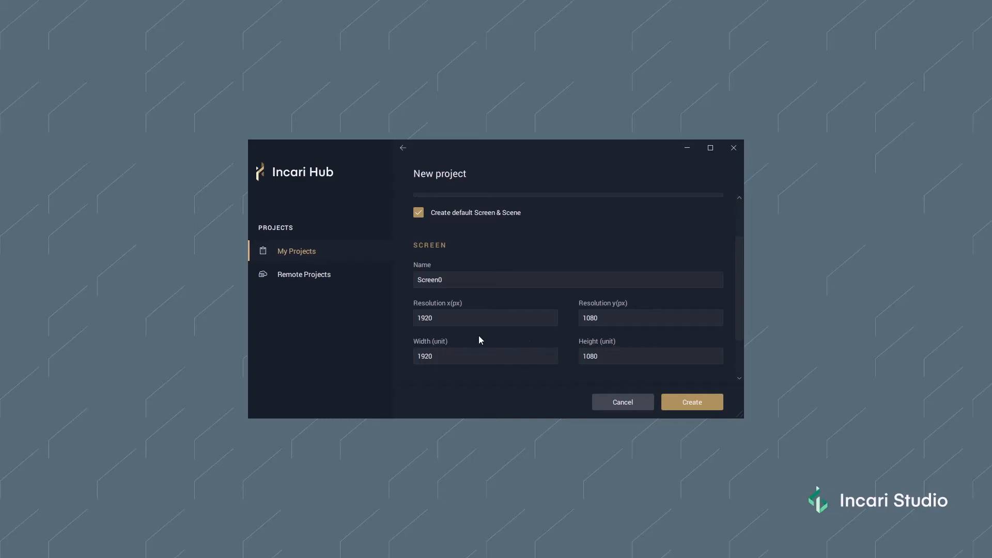
pyautogui.moveTo(475, 324)
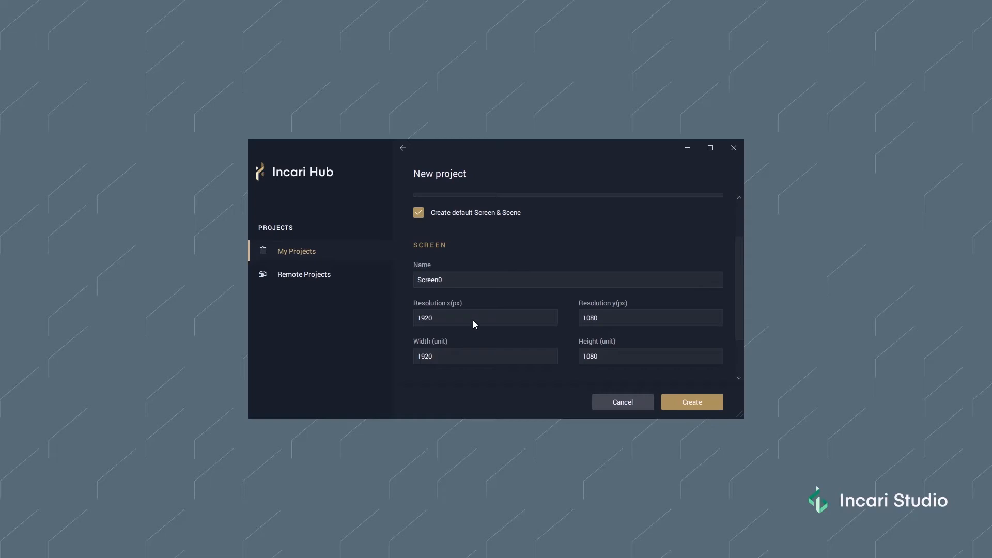
# Step: Set the default screen resolution and width/height to 720×720 instead of 1080
pyautogui.write('720')
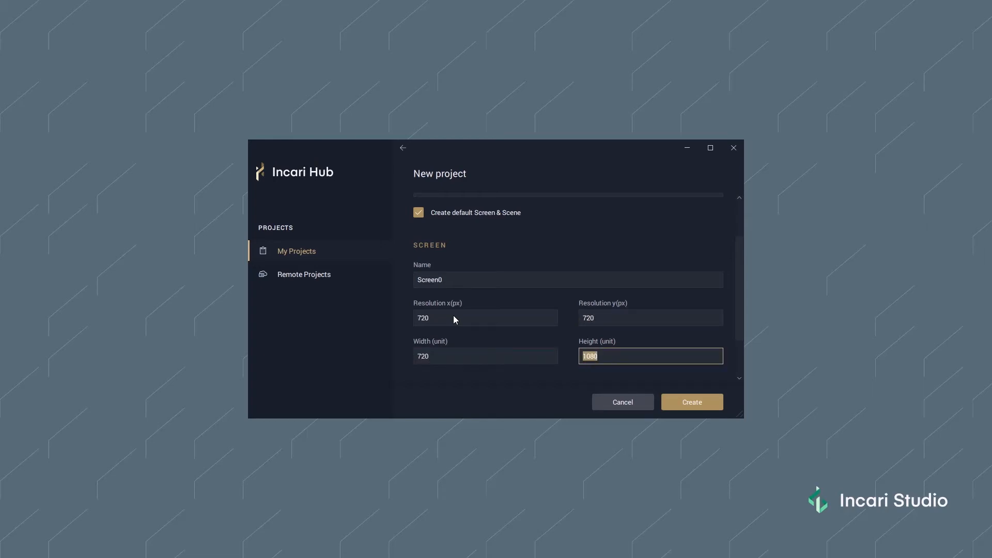
pyautogui.write('720')
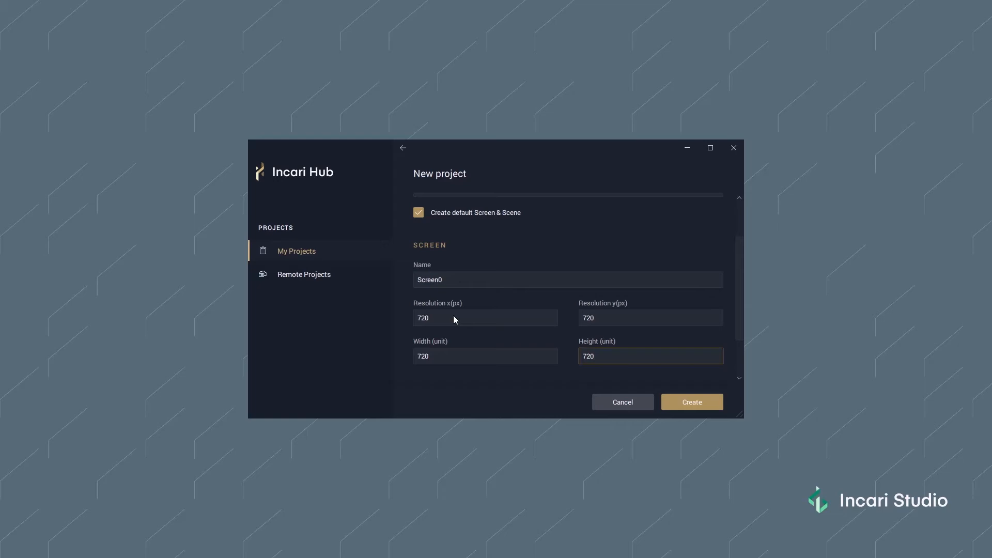
pyautogui.scroll(-3)
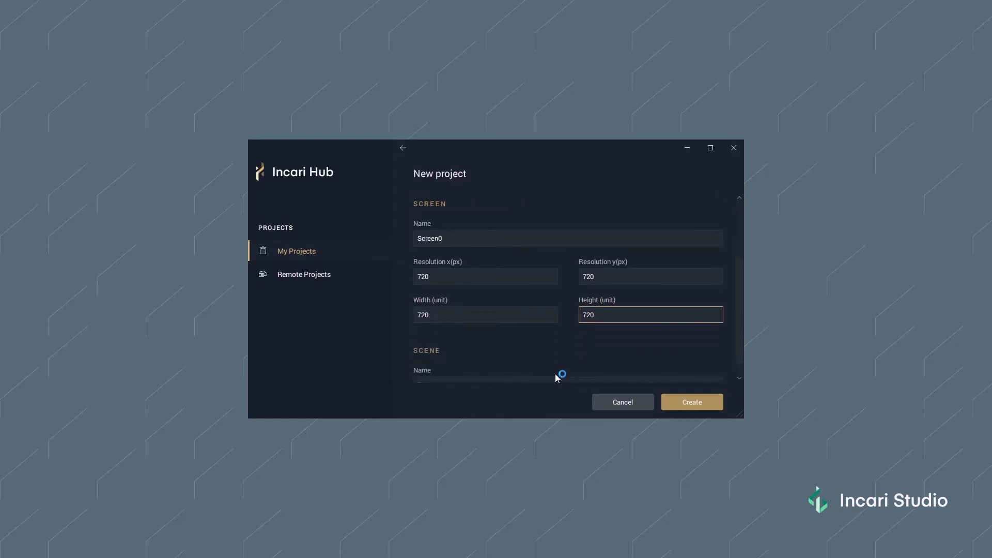
# Step: Rename the default scene from Root to SpeedMeter and create the project
pyautogui.scroll(-3)
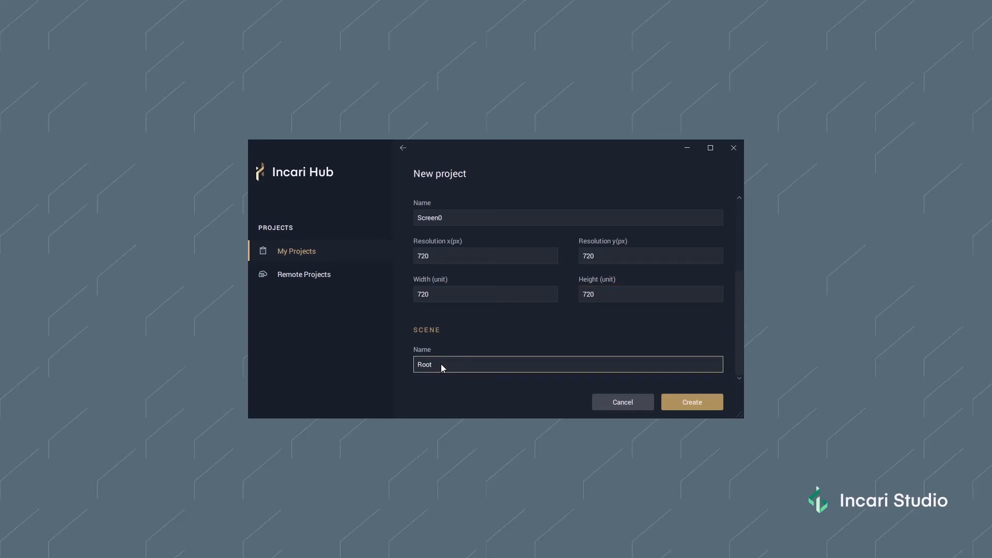
pyautogui.doubleClick(424, 364)
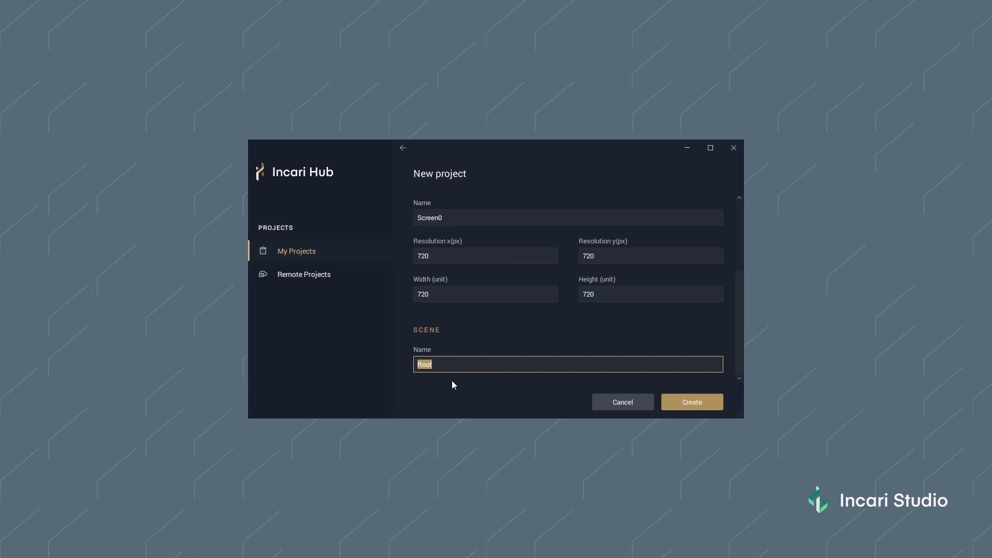
pyautogui.write('SpeedM')
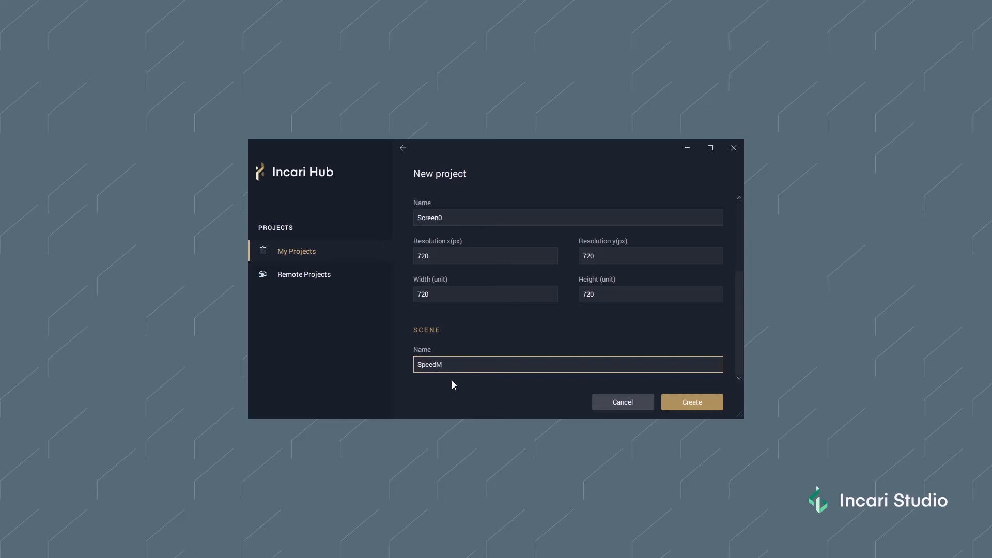
pyautogui.write('eter')
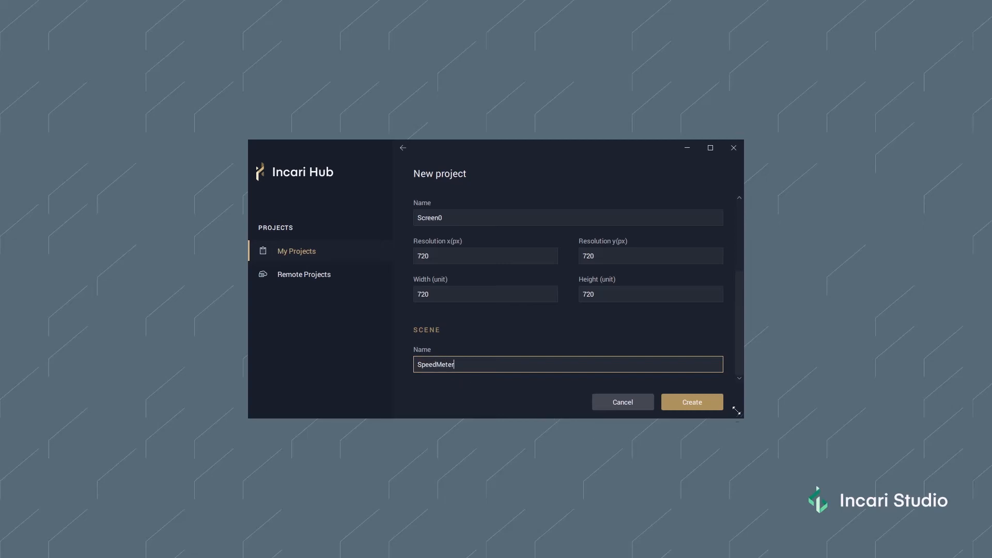
pyautogui.click(692, 402)
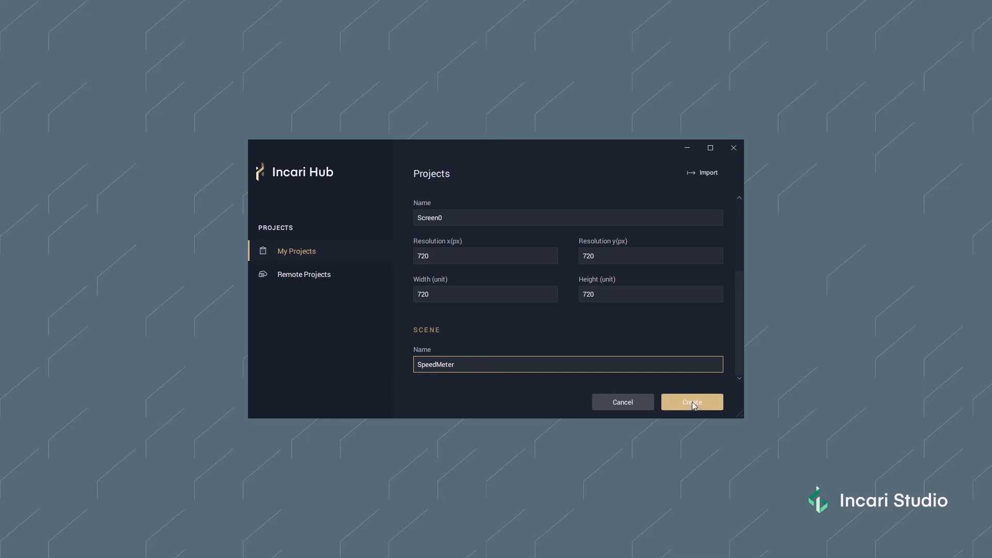